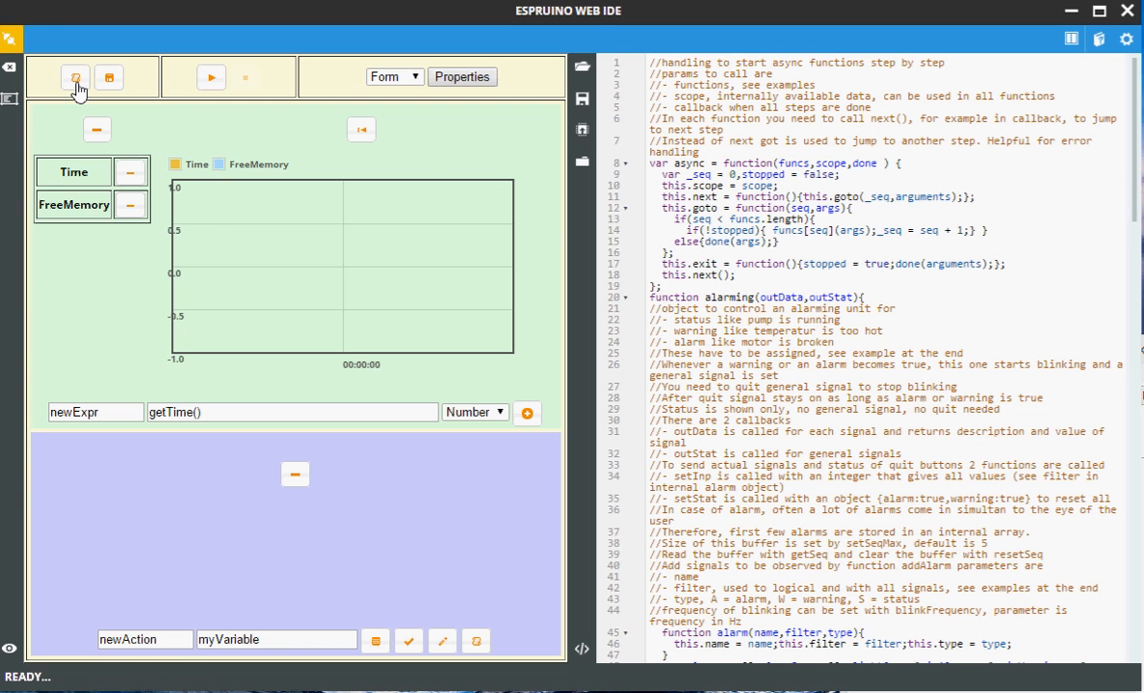
Step: Load the saved Alarming test with Alarm1, Alarm2 datapoints and the TestAlarm action
{"action": "left_click", "coordinate": [76, 77]}
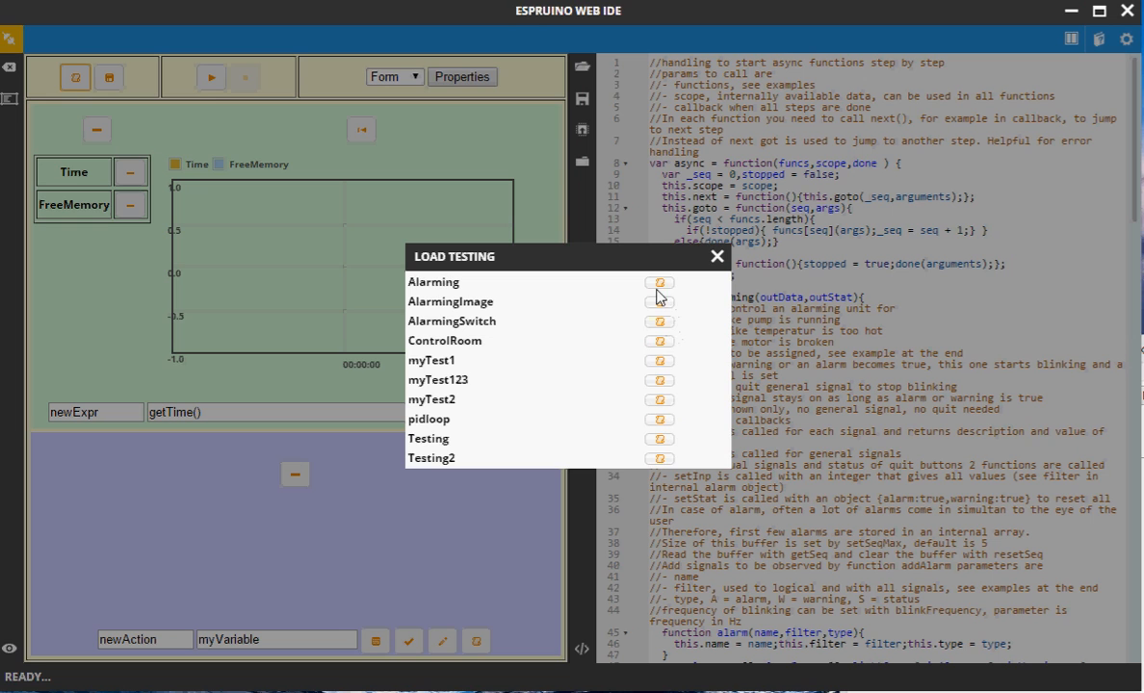
{"action": "left_click", "coordinate": [433, 281]}
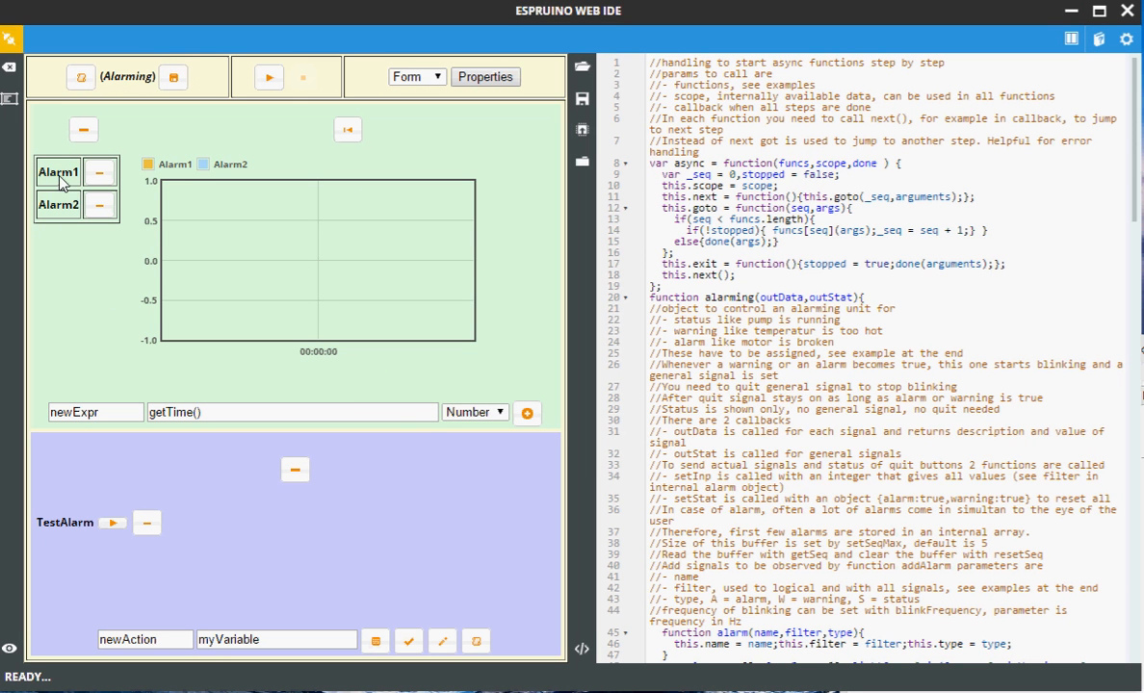
{"action": "mouse_move", "coordinate": [69, 547]}
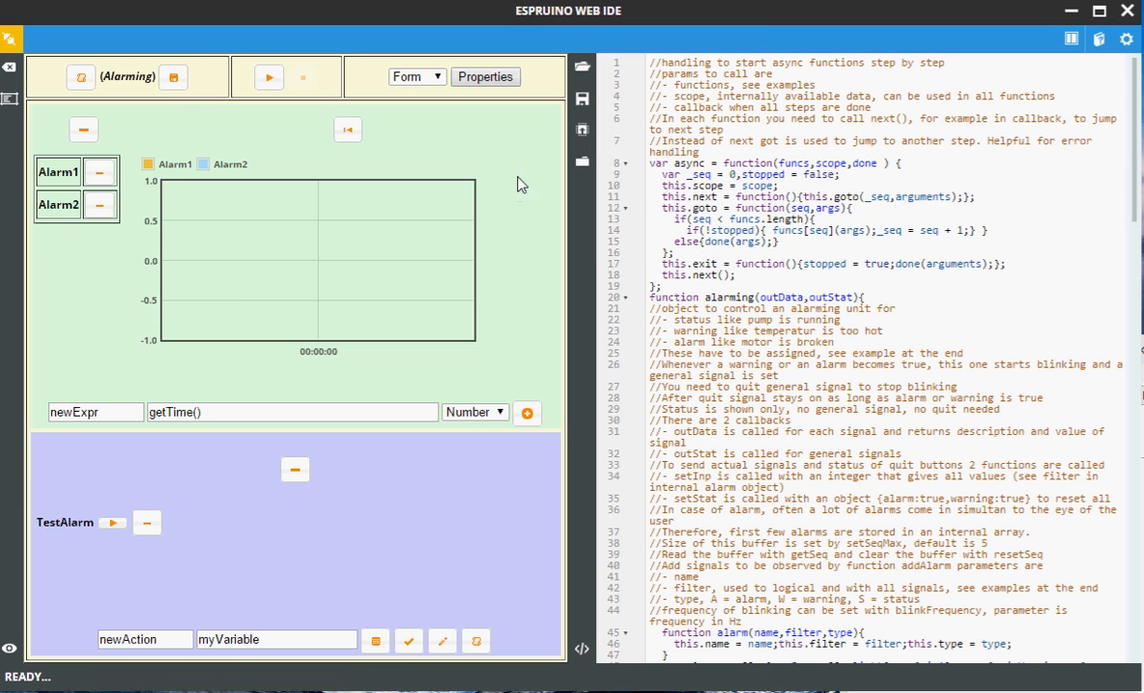
{"action": "mouse_move", "coordinate": [416, 77]}
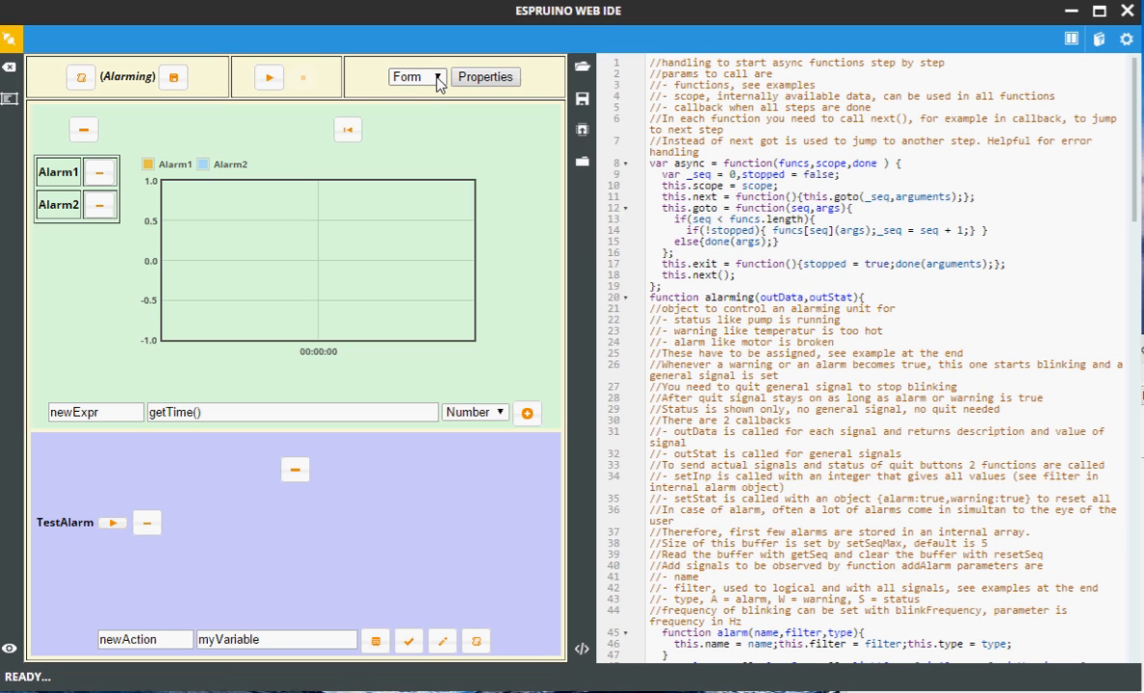
Step: Attempt to switch the Alarming test to Image mode, triggering the 'no Image defined' warning
{"action": "left_click", "coordinate": [416, 77]}
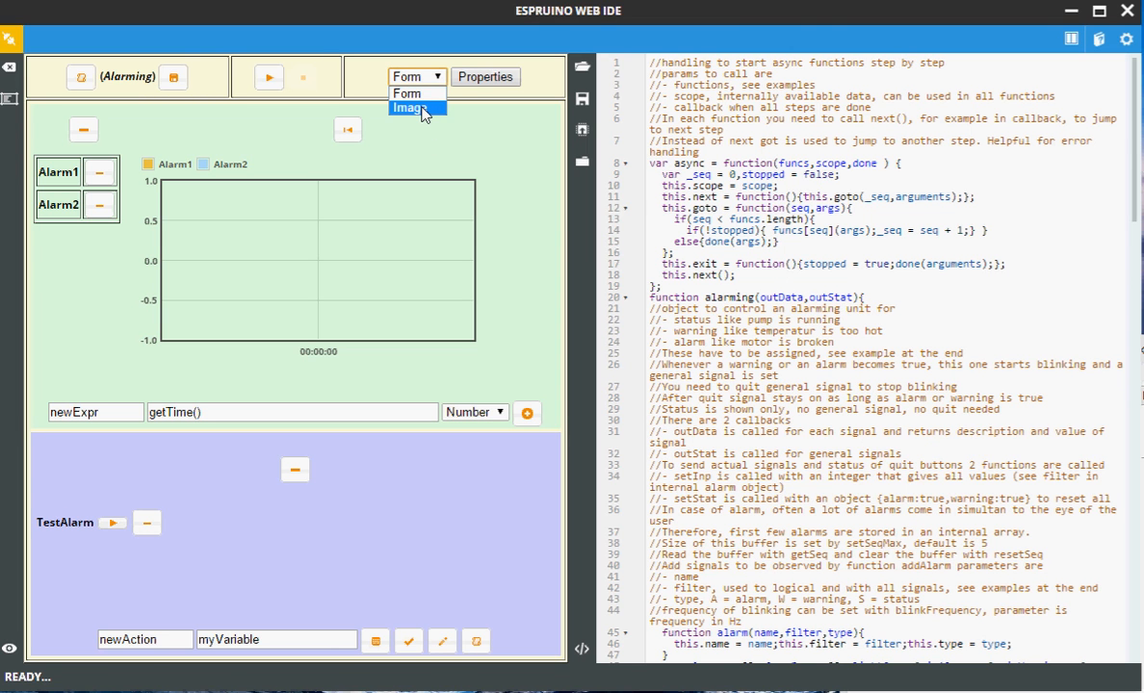
{"action": "left_click", "coordinate": [409, 108]}
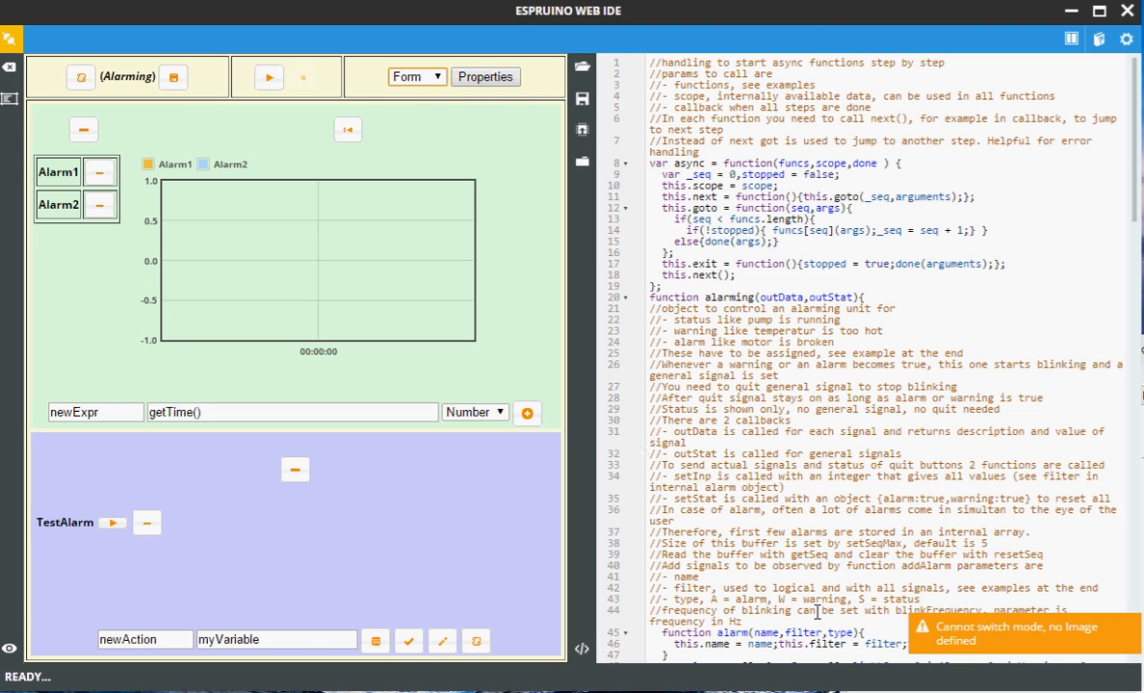
{"action": "mouse_move", "coordinate": [992, 645]}
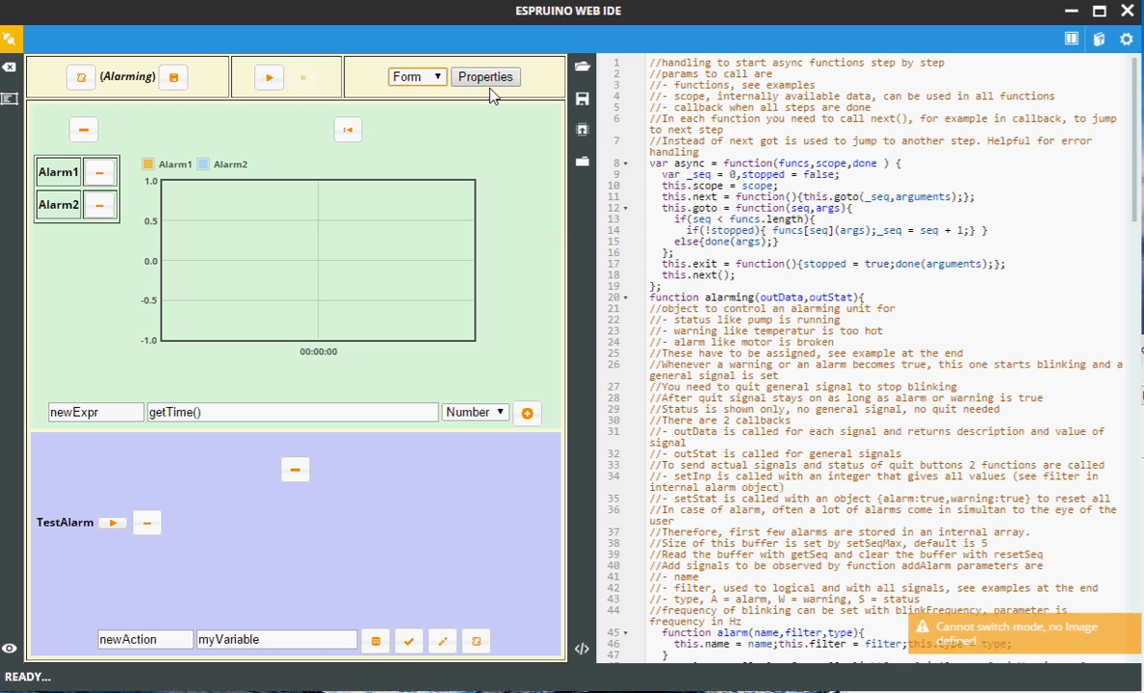
Step: Set the test properties to image Alarming.jpg with a 0.2-second interval and submit
{"action": "left_click", "coordinate": [485, 77]}
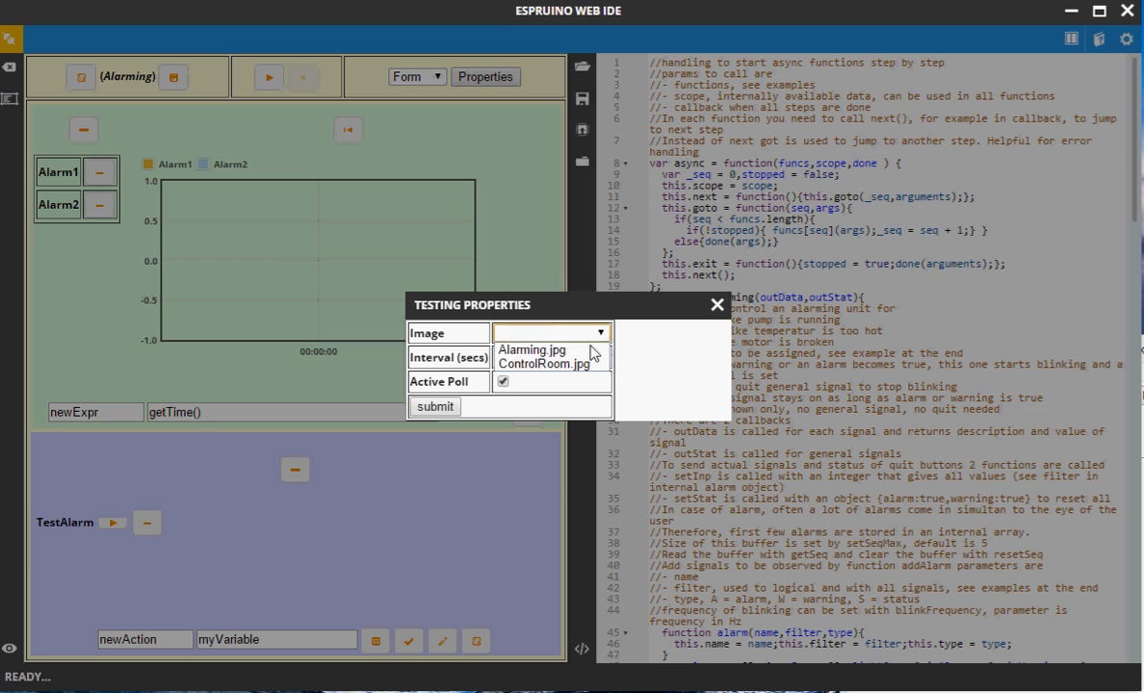
{"action": "left_click", "coordinate": [532, 351]}
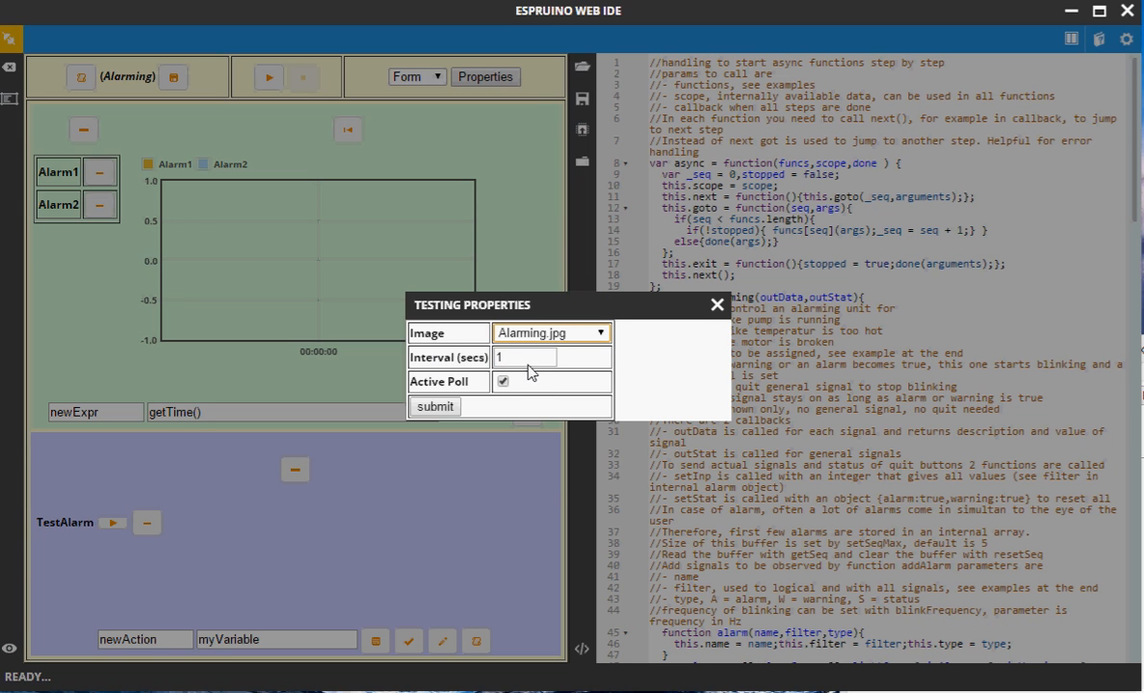
{"action": "left_click", "coordinate": [526, 356]}
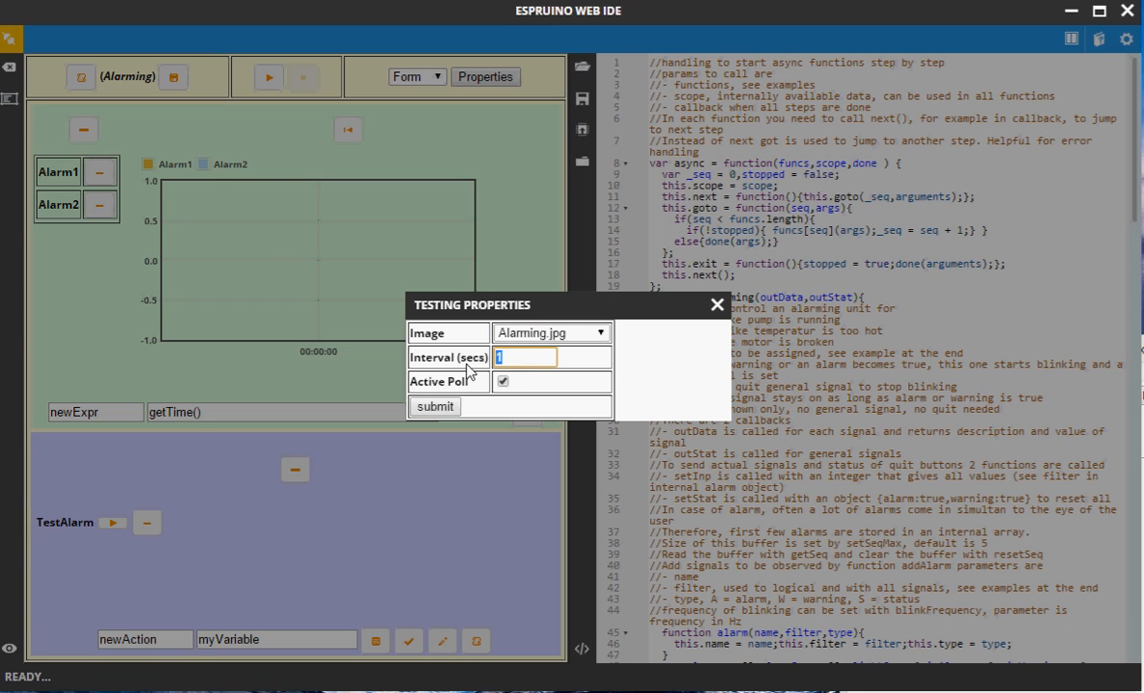
{"action": "type", "text": "0.2"}
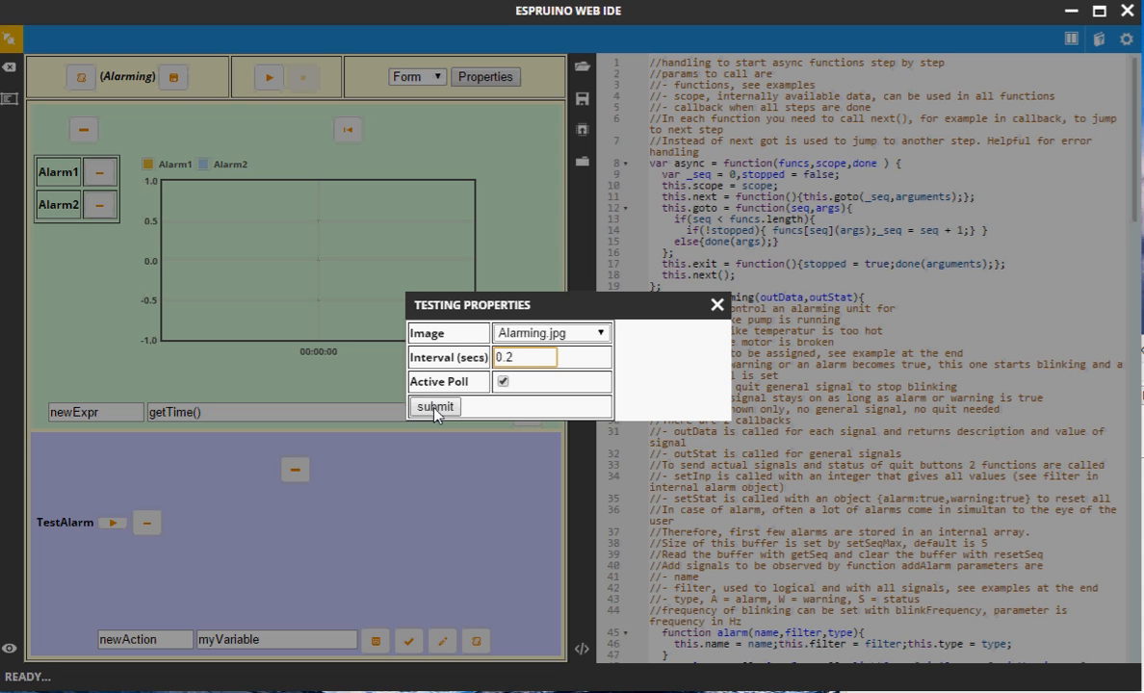
{"action": "left_click", "coordinate": [436, 406]}
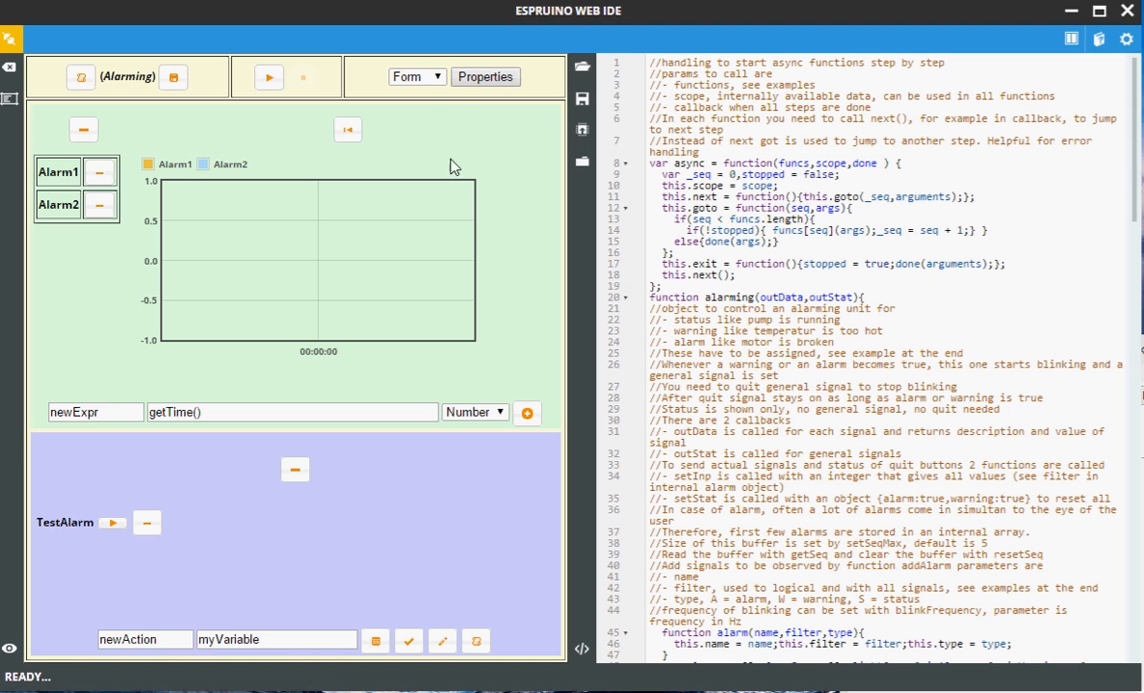
Step: Switch the Alarming test to Image mode showing the process diagram
{"action": "left_click", "coordinate": [416, 77]}
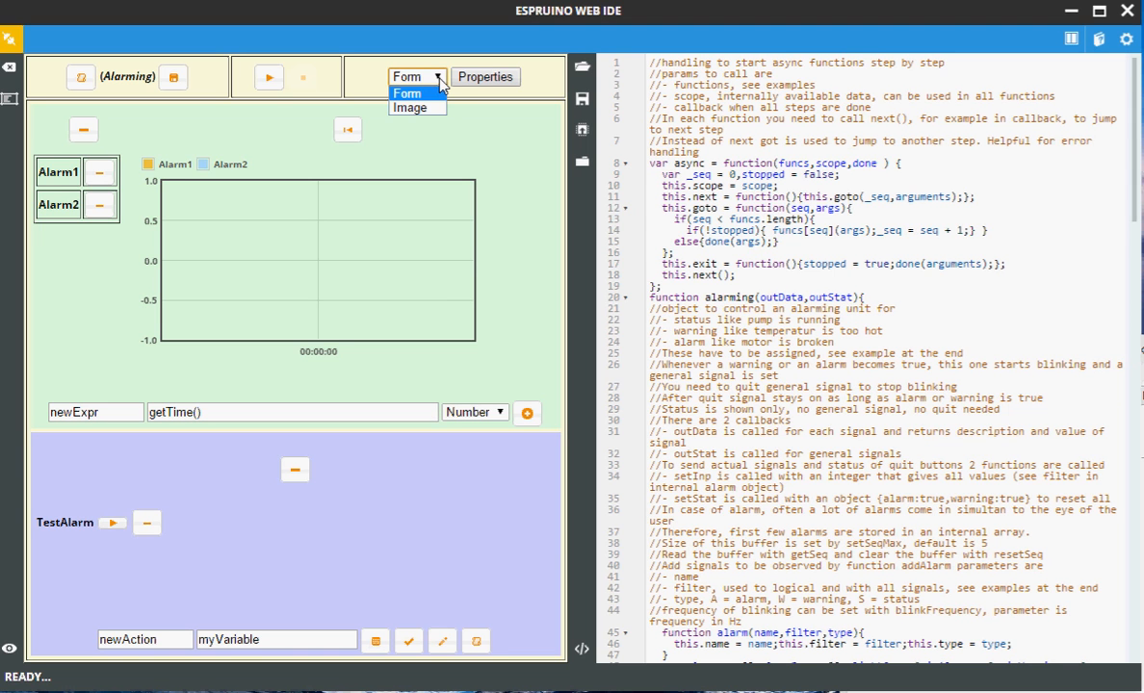
{"action": "mouse_move", "coordinate": [408, 108]}
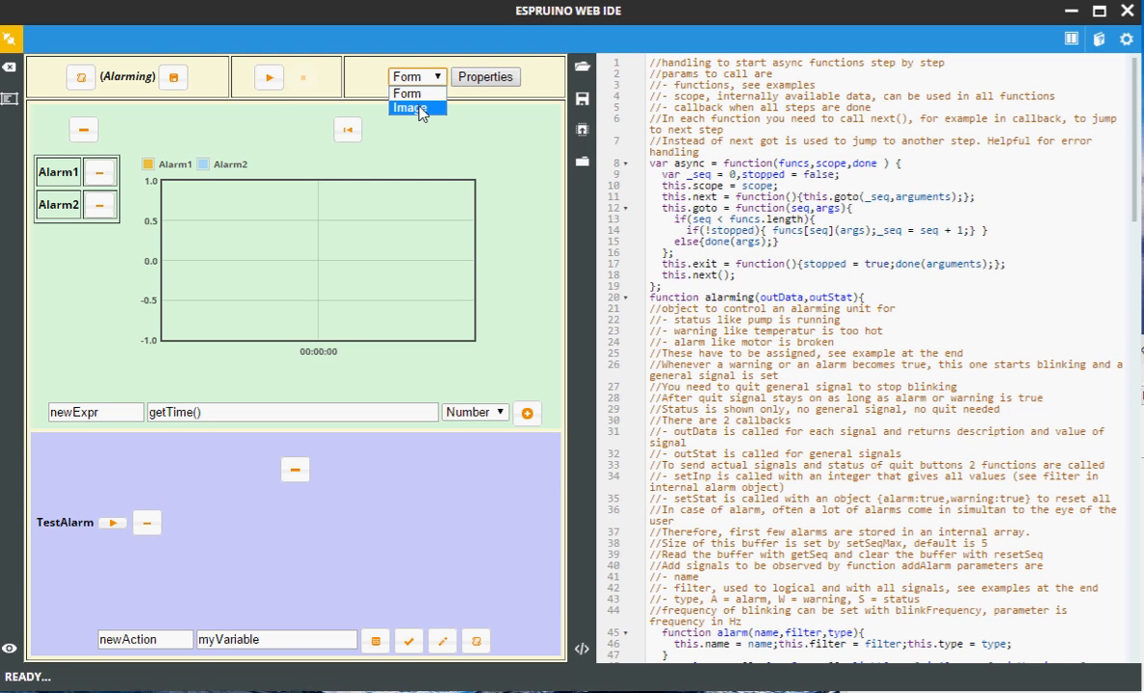
{"action": "left_click", "coordinate": [408, 108]}
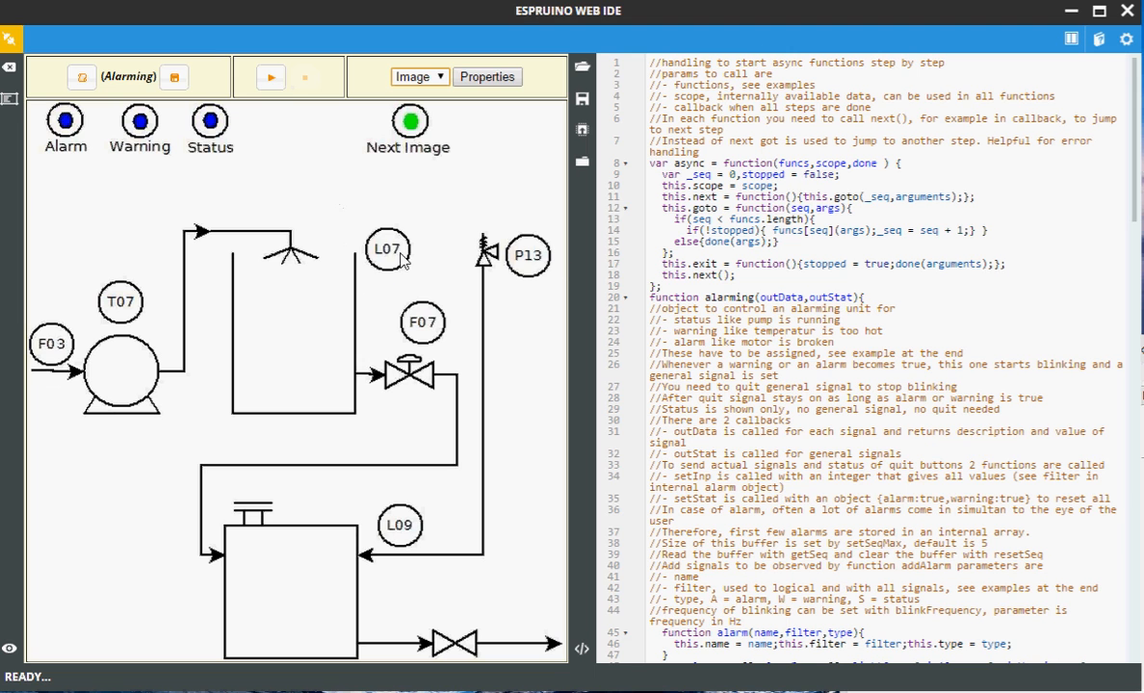
{"action": "mouse_move", "coordinate": [393, 267]}
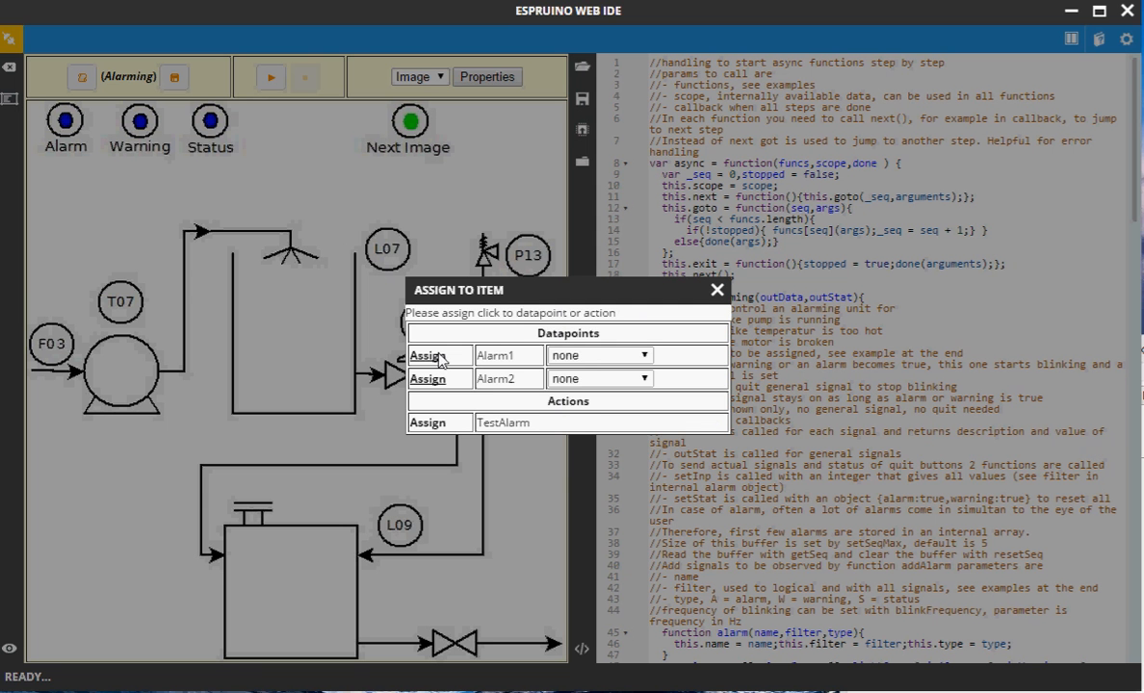
Step: Assign Alarm1 and Alarm2 as Alarm-type items and attach the TestAlarm action
{"action": "left_click", "coordinate": [599, 354]}
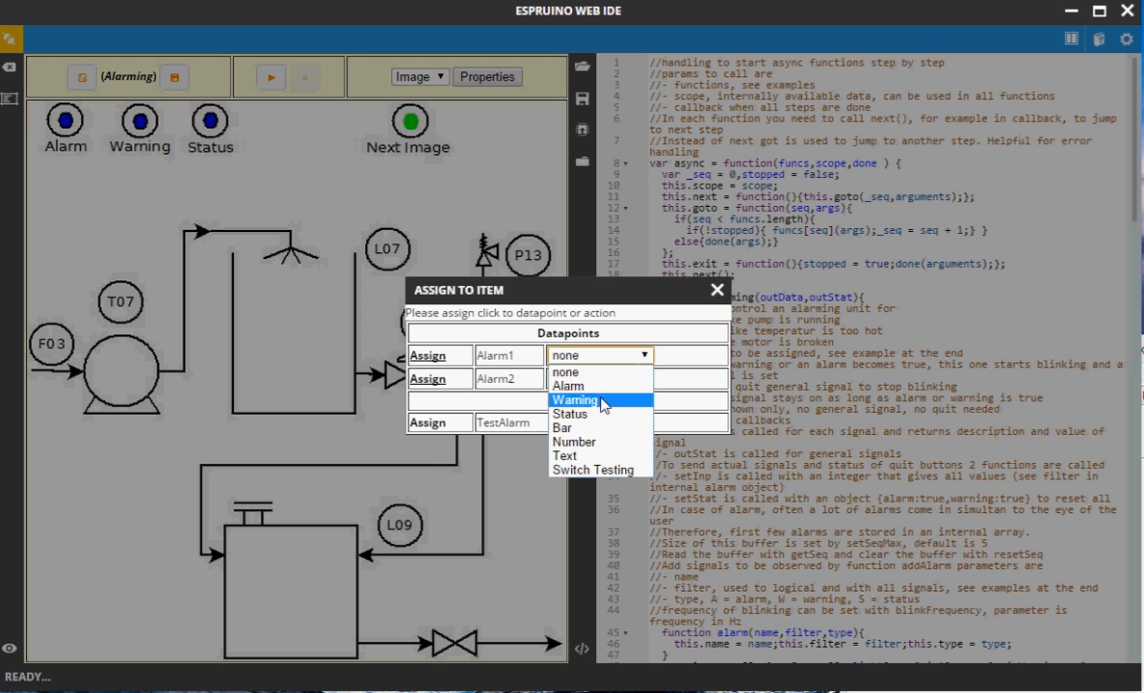
{"action": "mouse_move", "coordinate": [600, 386]}
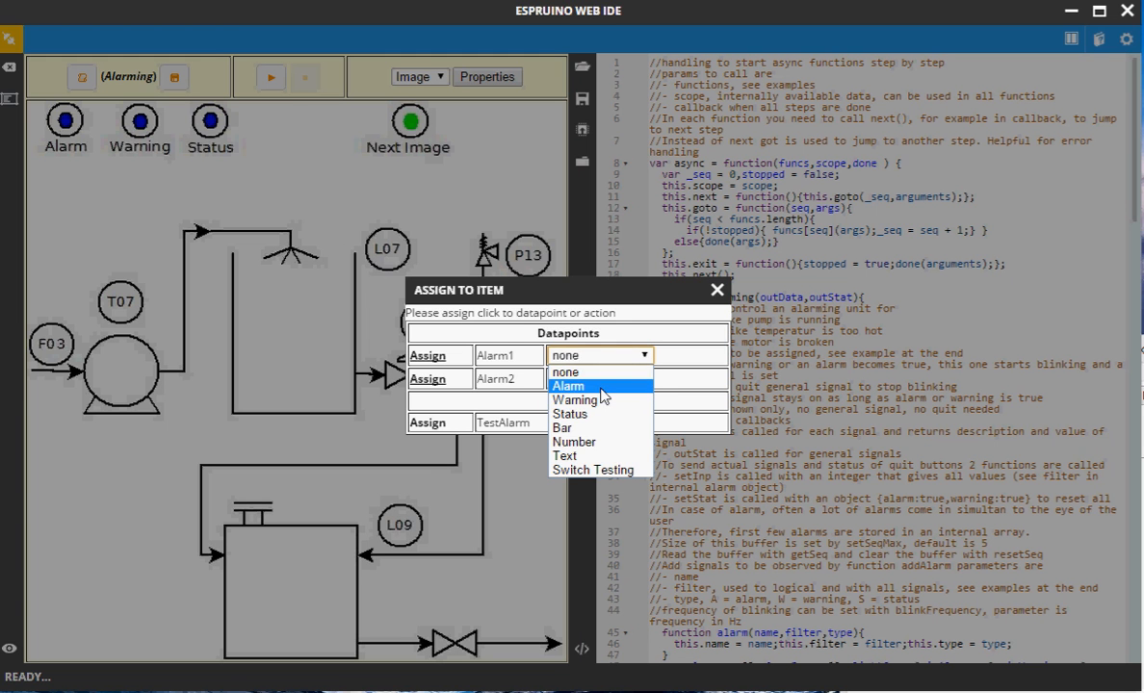
{"action": "left_click", "coordinate": [568, 385]}
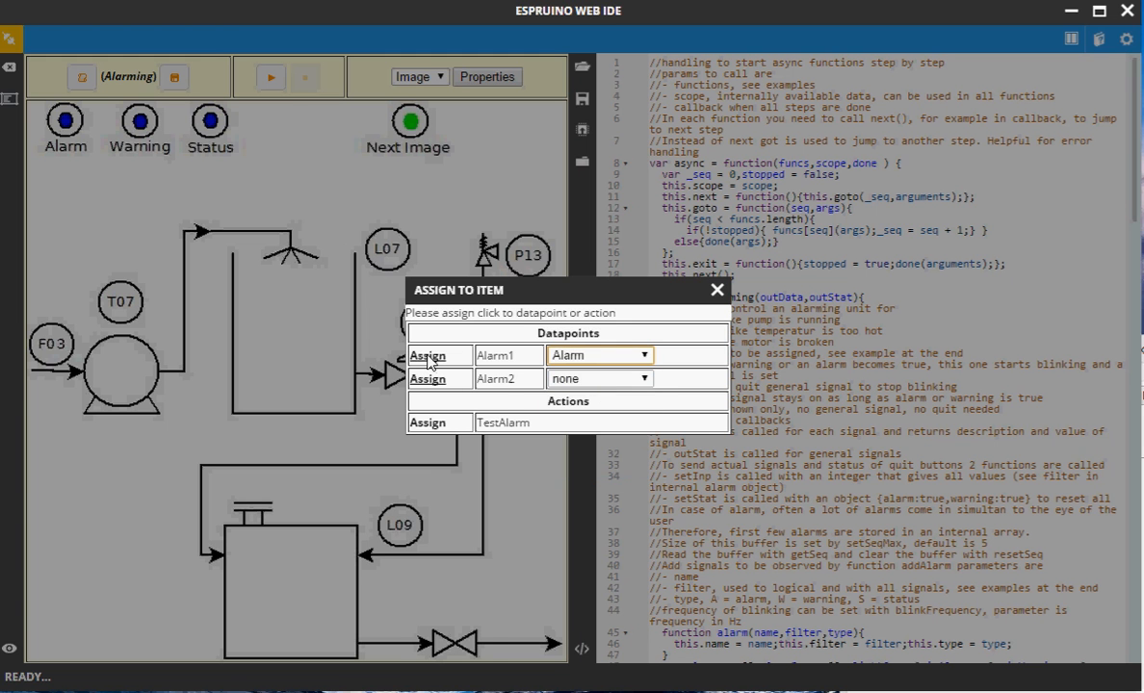
{"action": "left_click", "coordinate": [716, 288]}
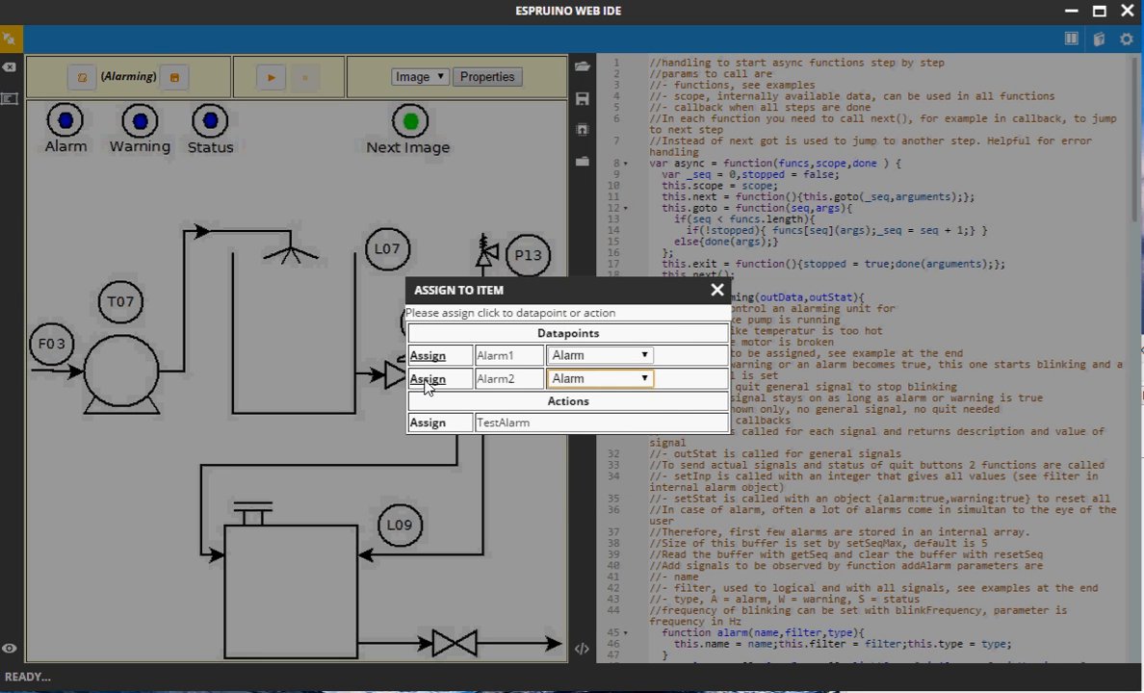
{"action": "left_click", "coordinate": [717, 289]}
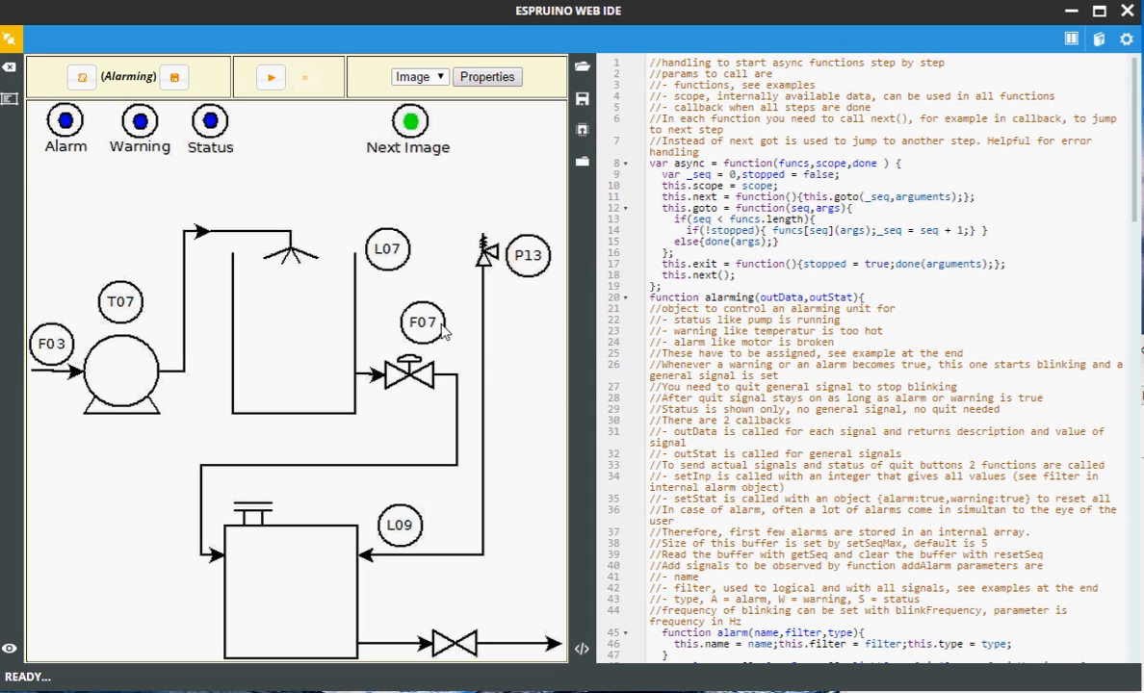
{"action": "mouse_move", "coordinate": [81, 198]}
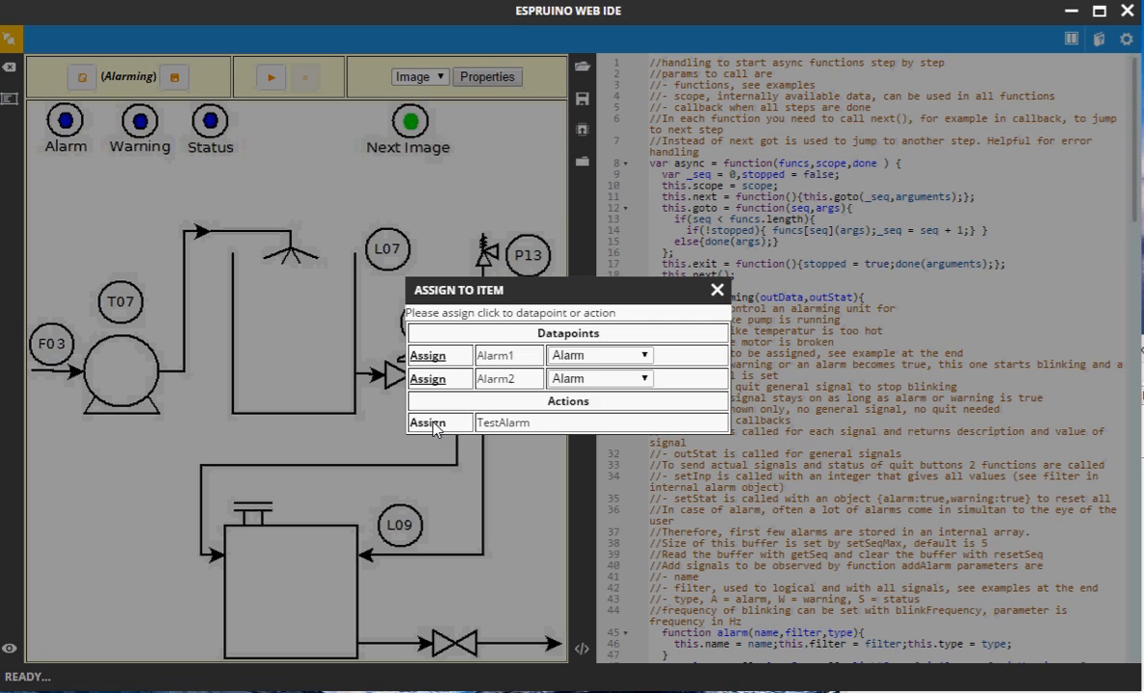
{"action": "left_click", "coordinate": [717, 289]}
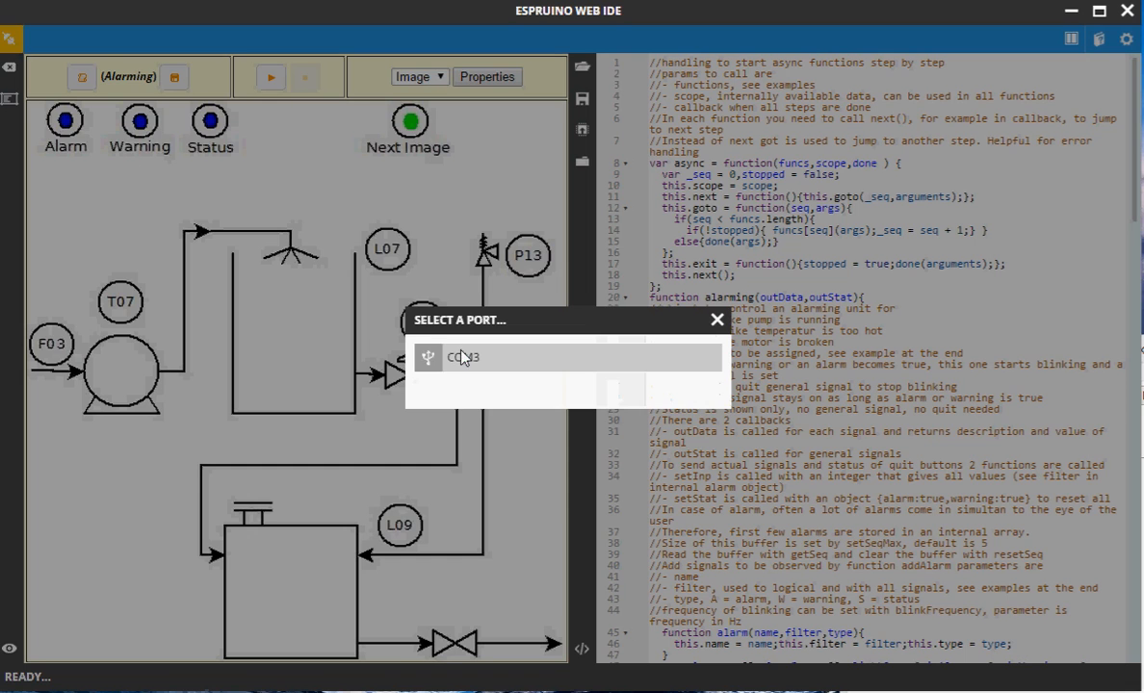
Step: Connect to the board on COM3 and start running the Alarming test
{"action": "left_click", "coordinate": [462, 356]}
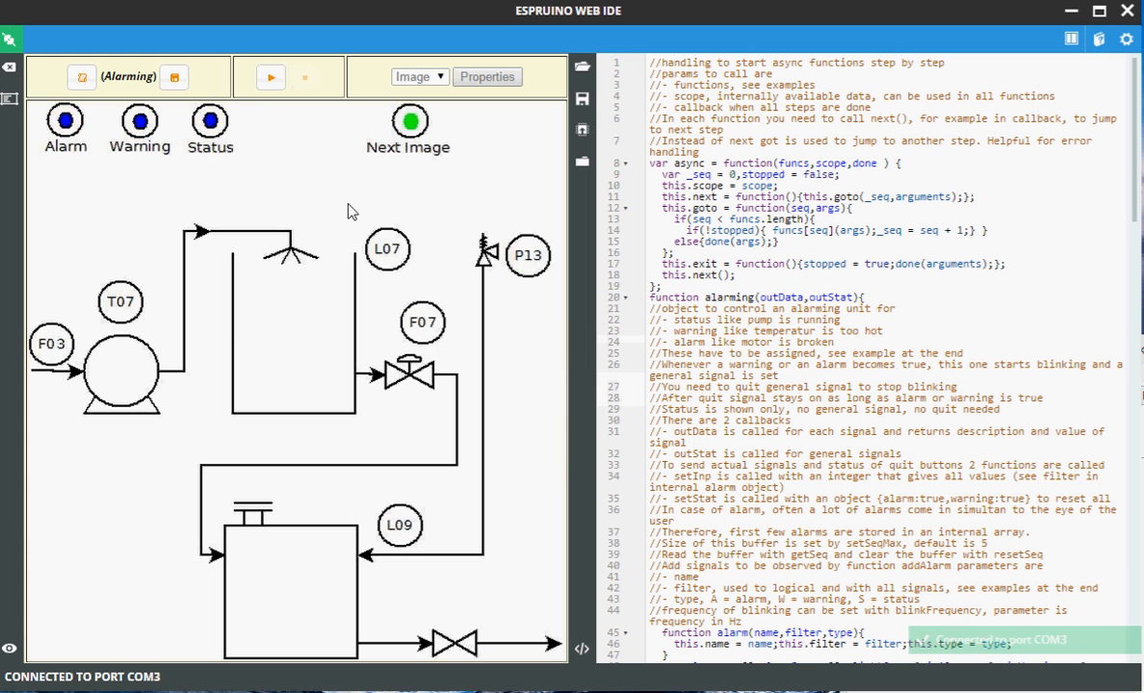
{"action": "left_click", "coordinate": [269, 77]}
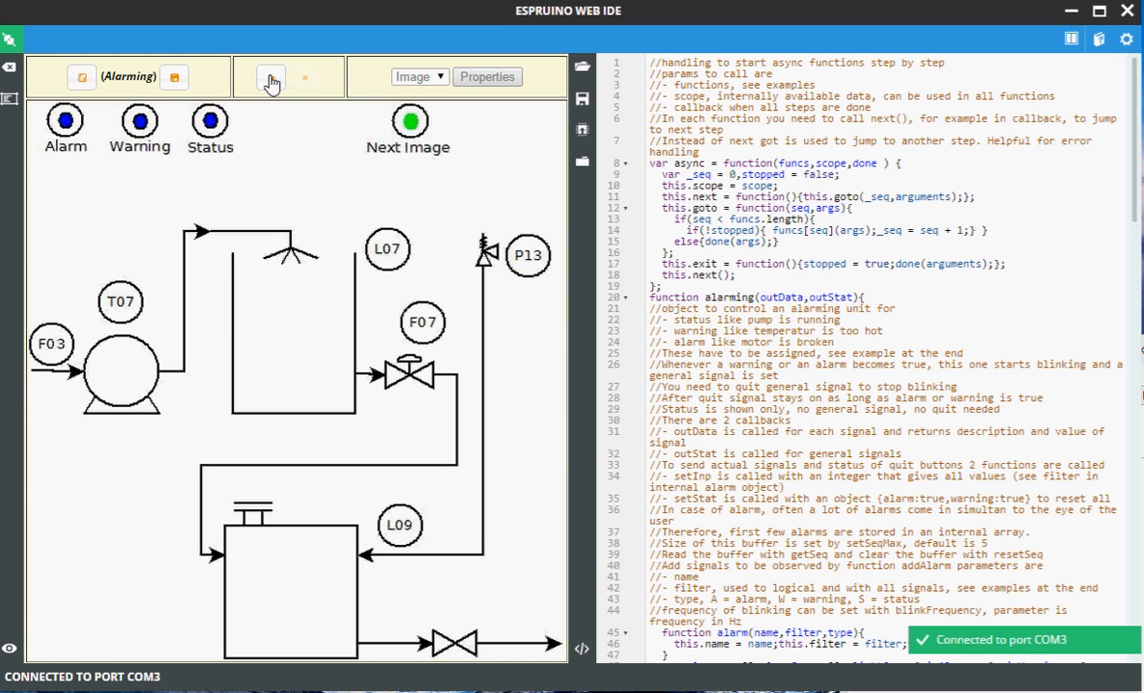
{"action": "left_click", "coordinate": [270, 77]}
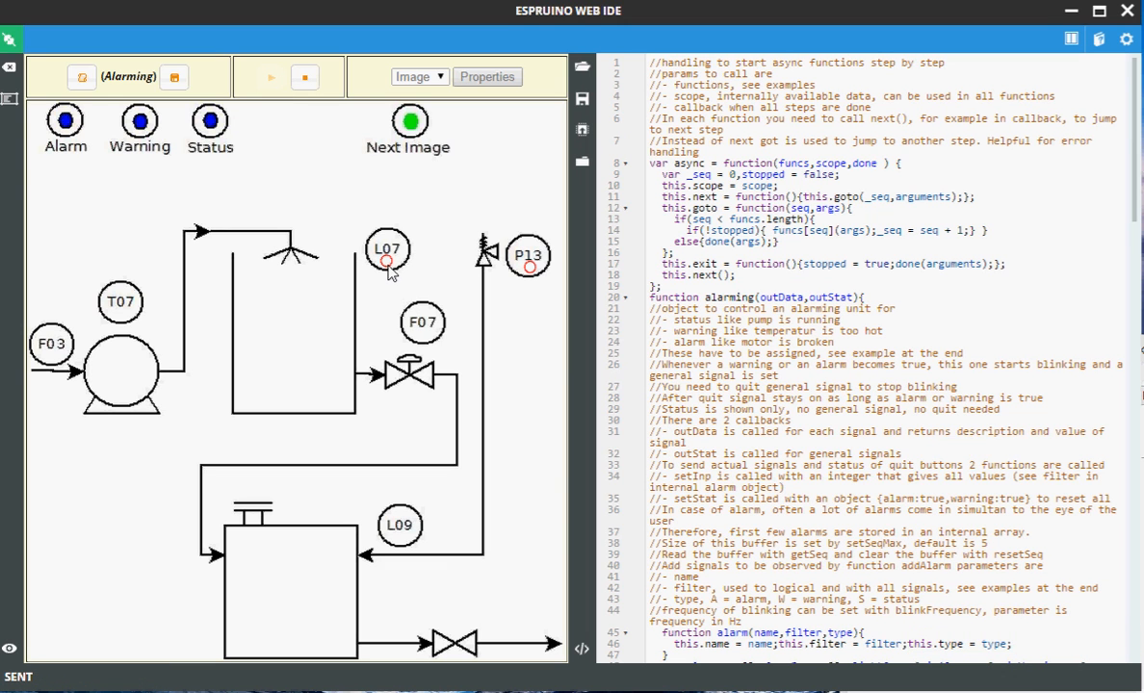
{"action": "mouse_move", "coordinate": [412, 274]}
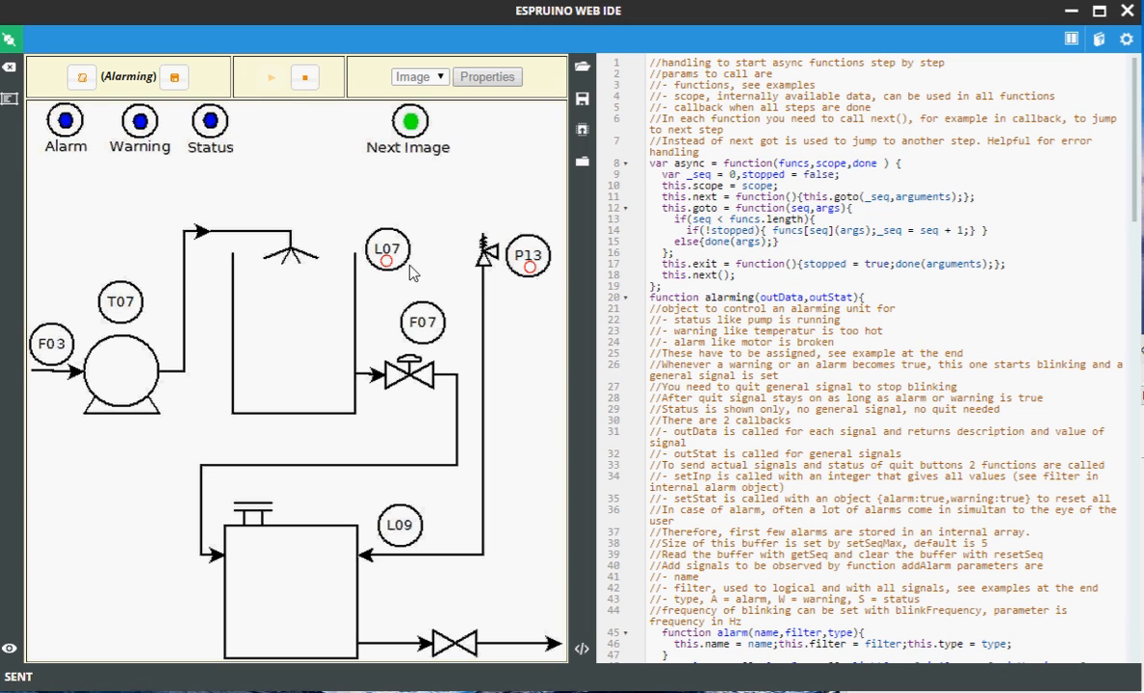
{"action": "mouse_move", "coordinate": [530, 279]}
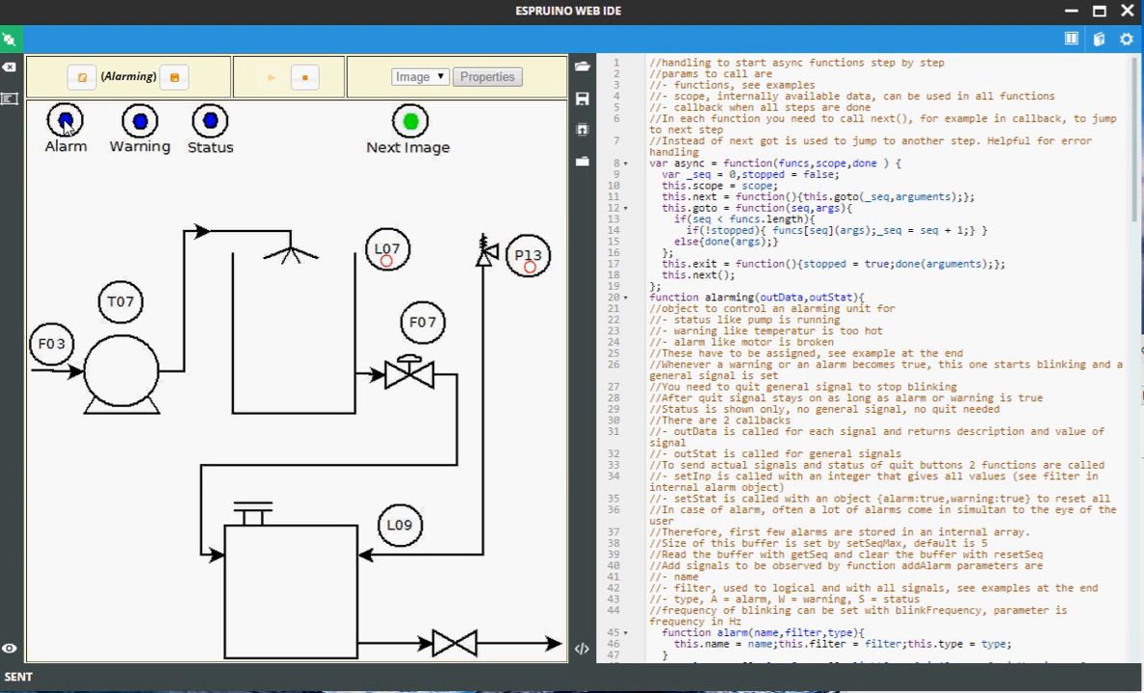
{"action": "mouse_move", "coordinate": [67, 124]}
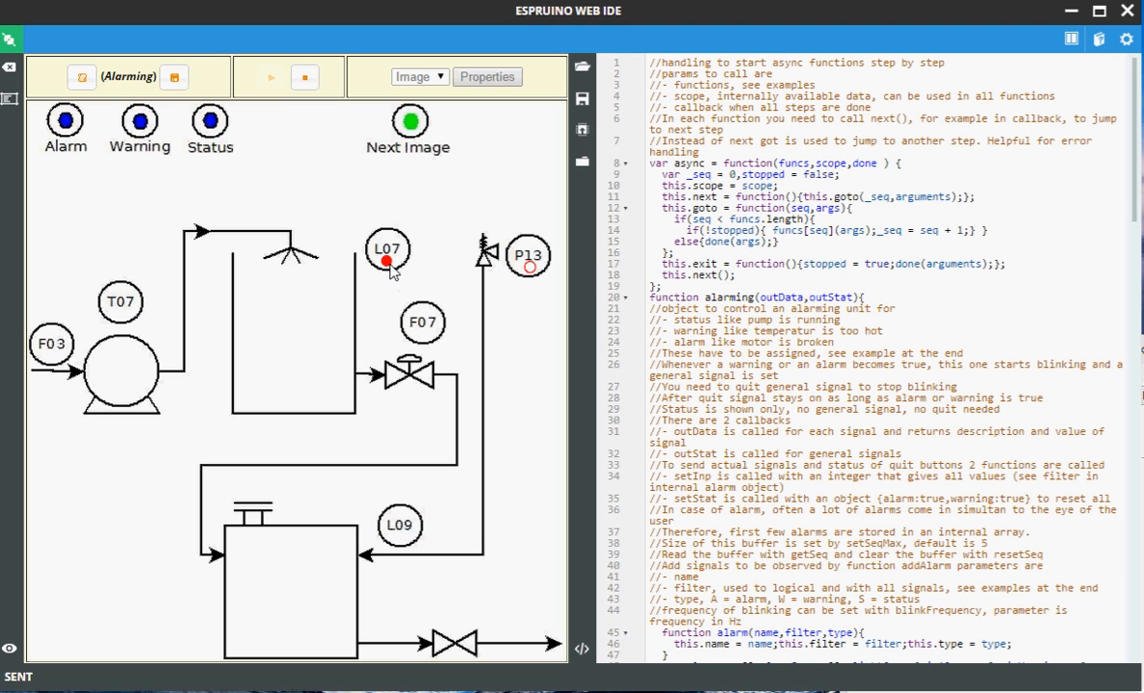
Step: Trigger the alarms on L07 and P13, then stop the running test
{"action": "left_click", "coordinate": [387, 250]}
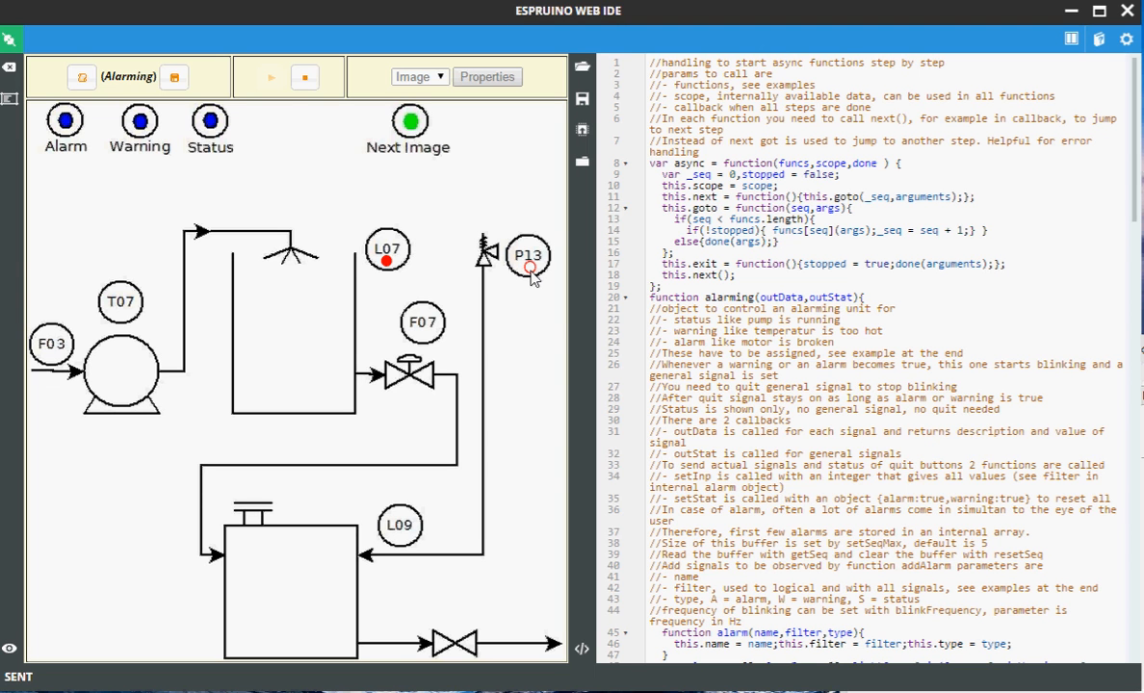
{"action": "left_click", "coordinate": [528, 258]}
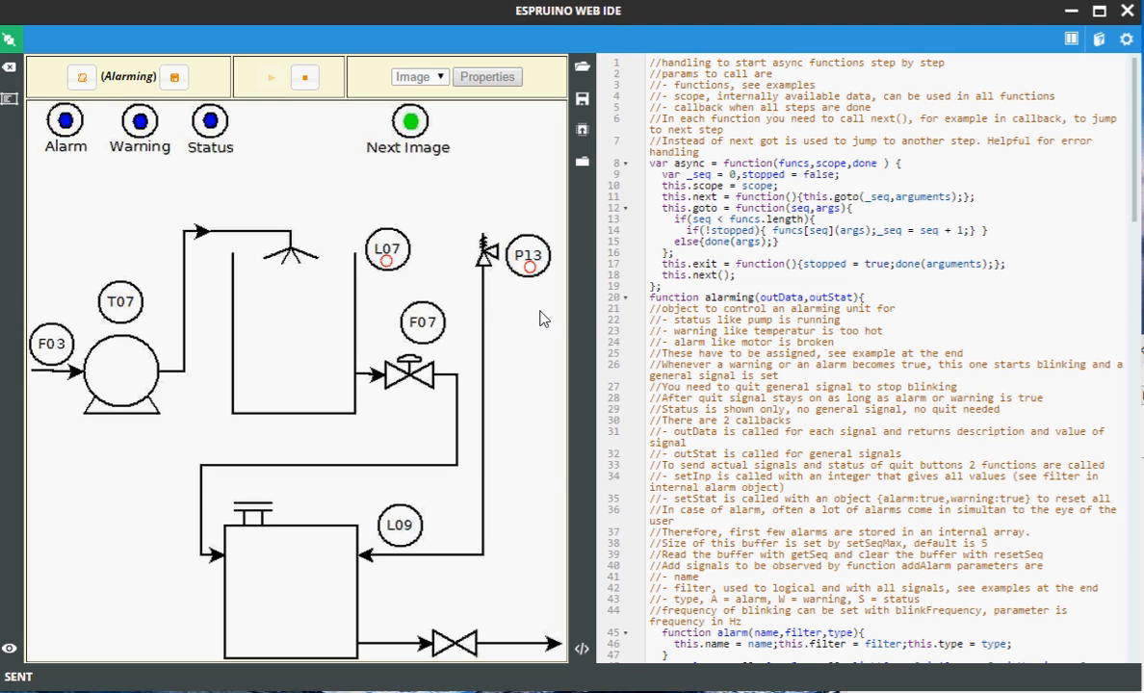
{"action": "mouse_move", "coordinate": [593, 316]}
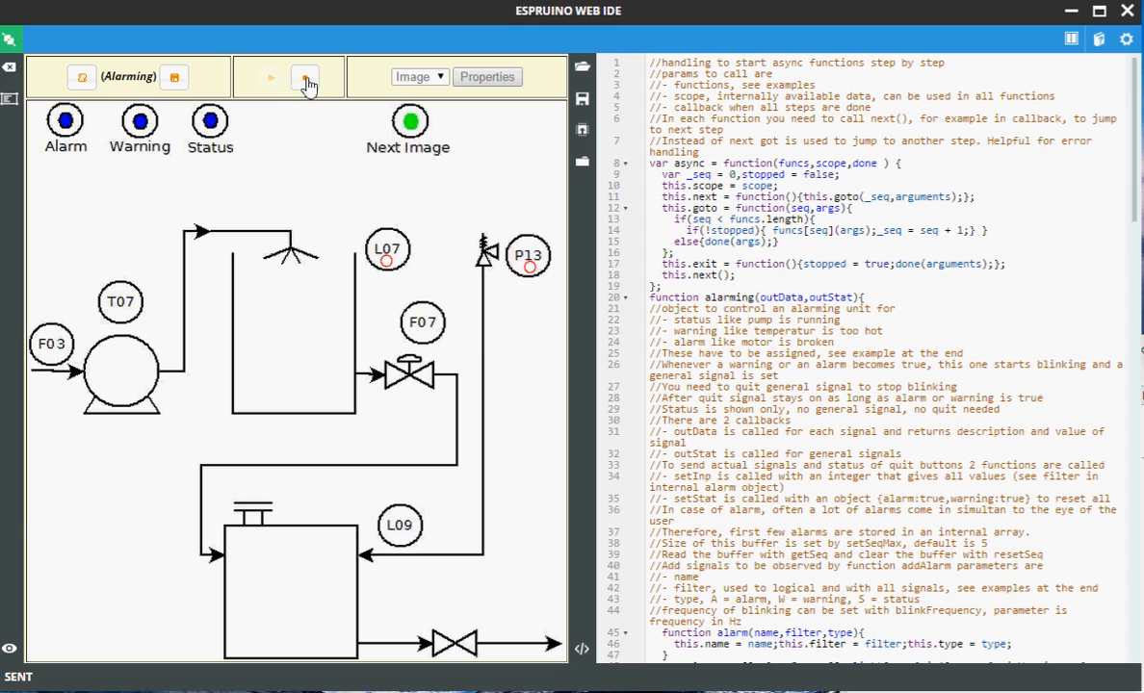
{"action": "left_click", "coordinate": [304, 77]}
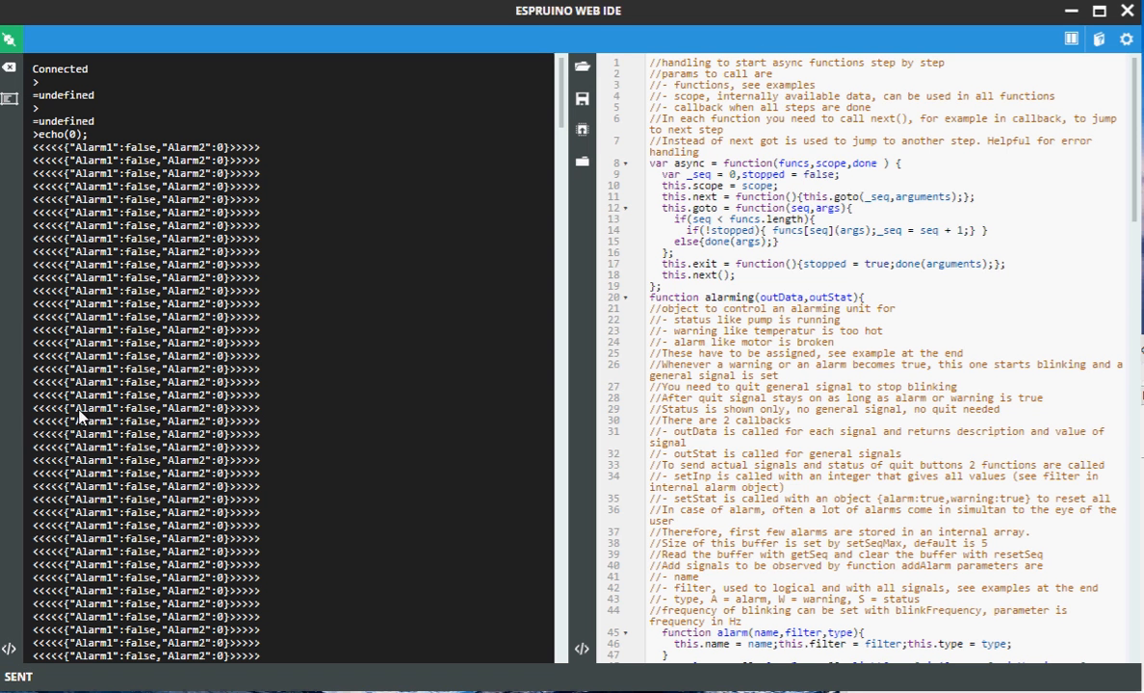
{"action": "mouse_move", "coordinate": [202, 409]}
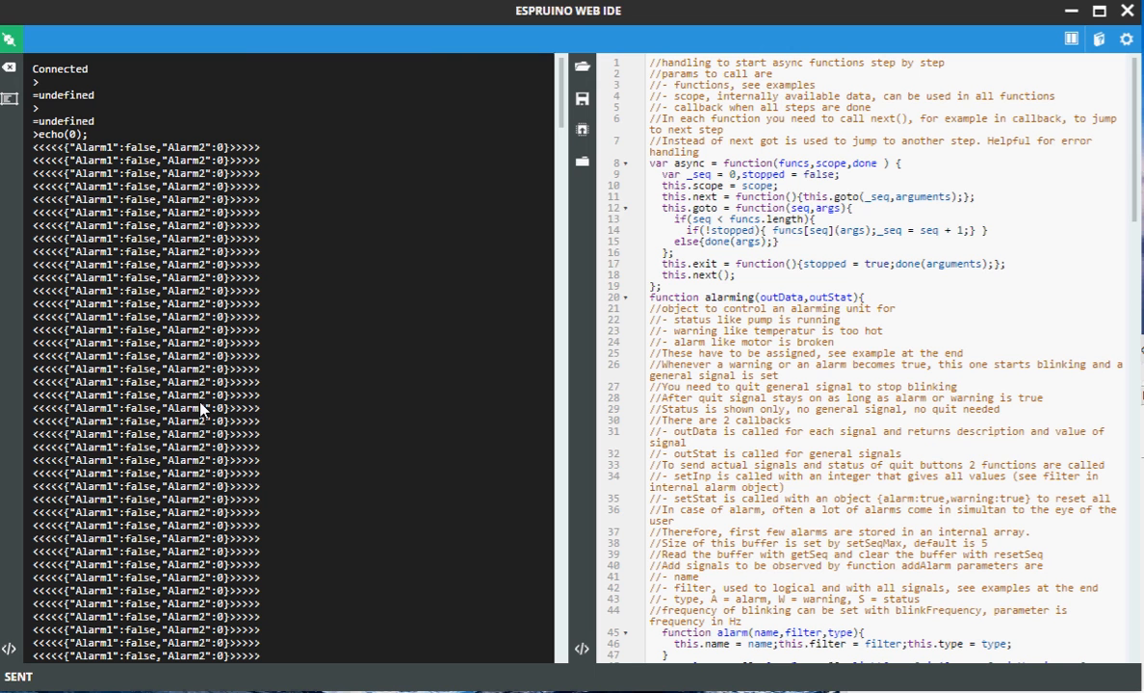